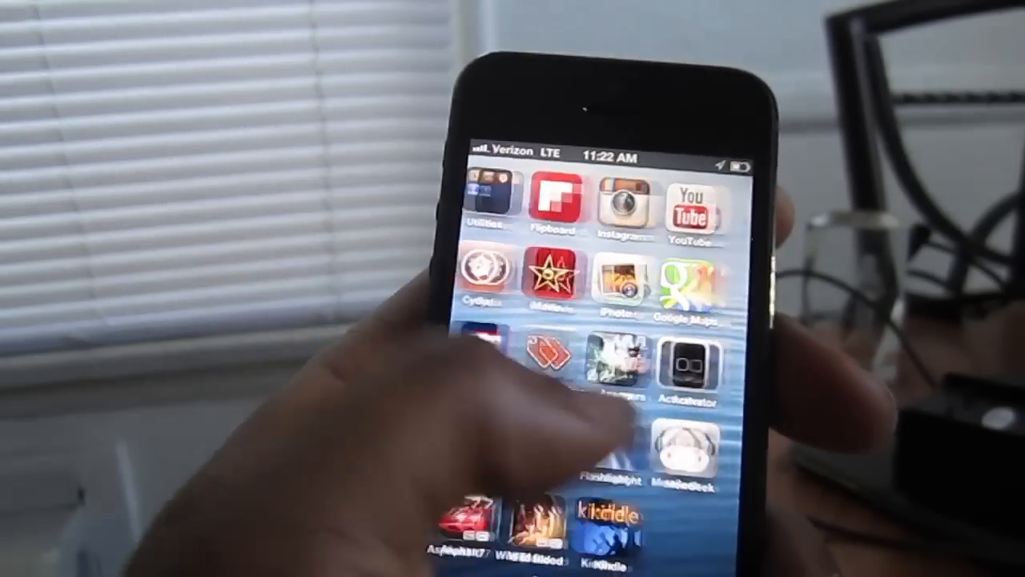
Launch iTunes, dismiss the recovery-mode alert, and confirm Restore and Update for the iPhone
scroll("left", 3)
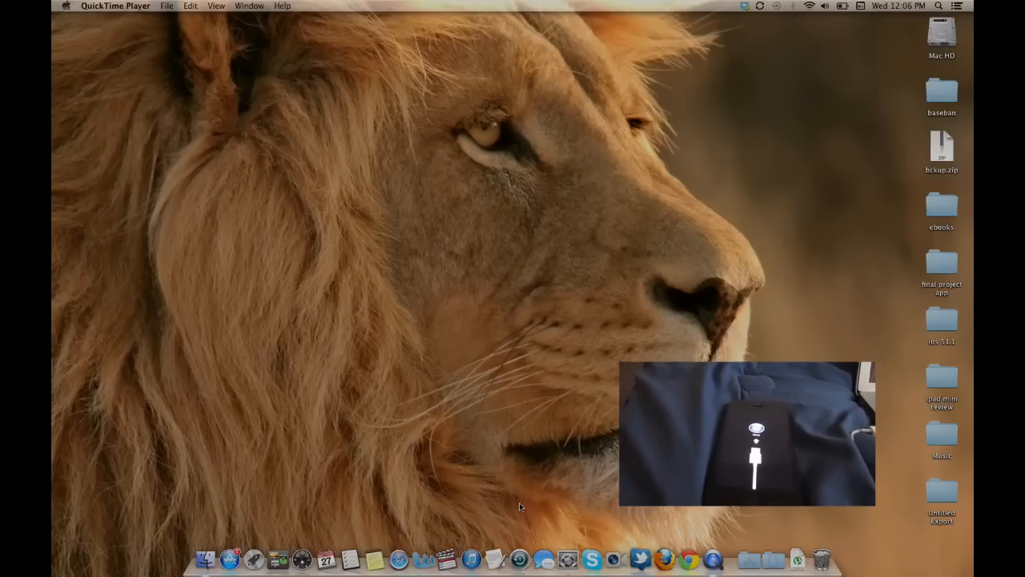
mouse_move(471, 558)
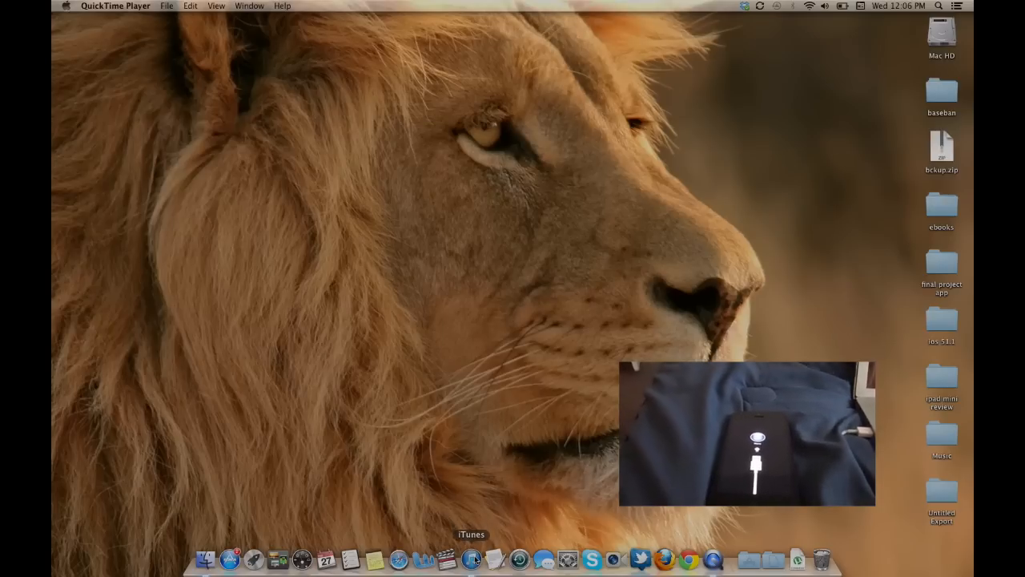
left_click(471, 558)
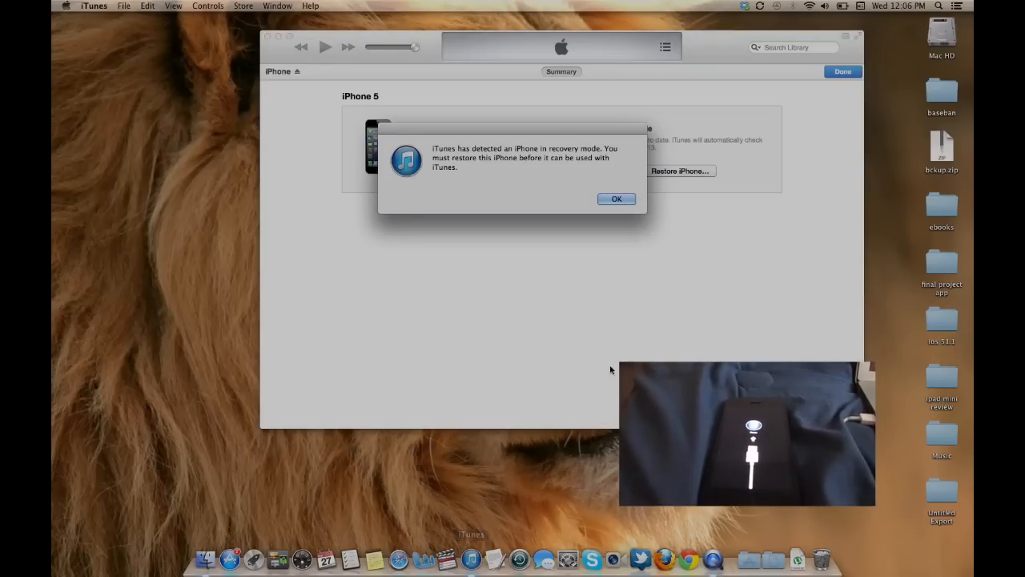
left_click(617, 199)
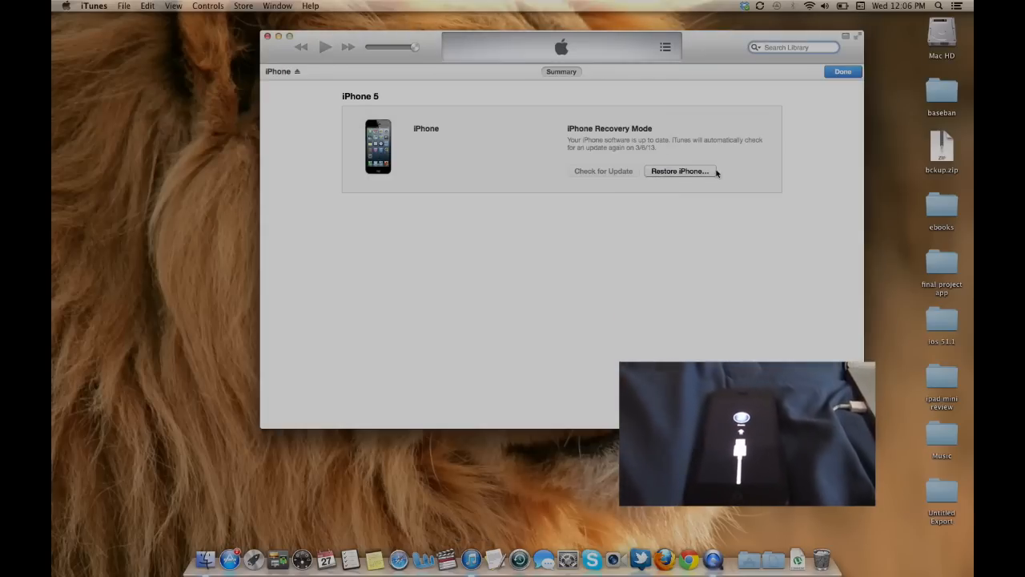
left_click(679, 170)
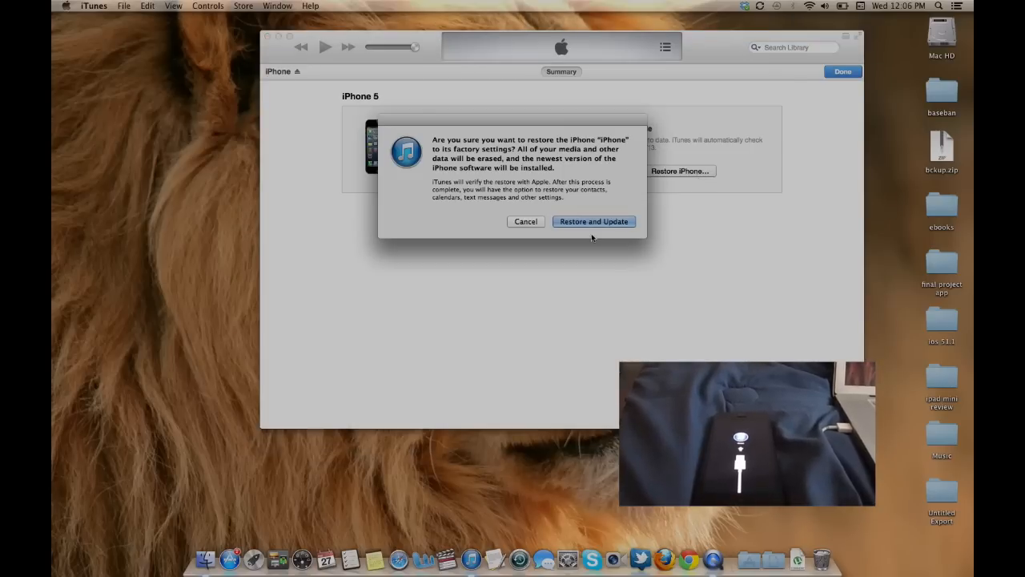
left_click(594, 221)
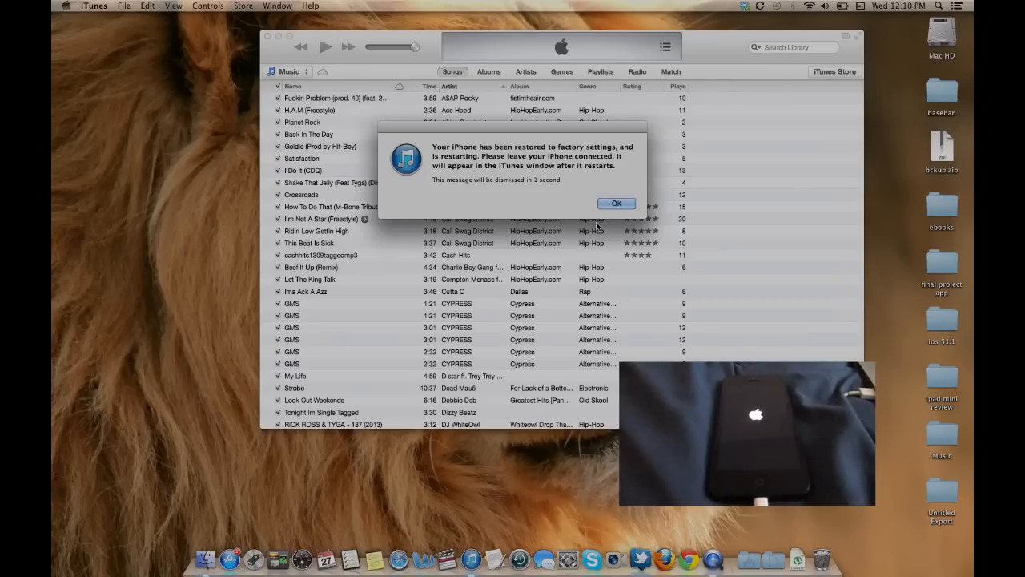
Dismiss the restore-complete message and open the iPhone's 'Welcome to Your New iPhone' screen
left_click(616, 203)
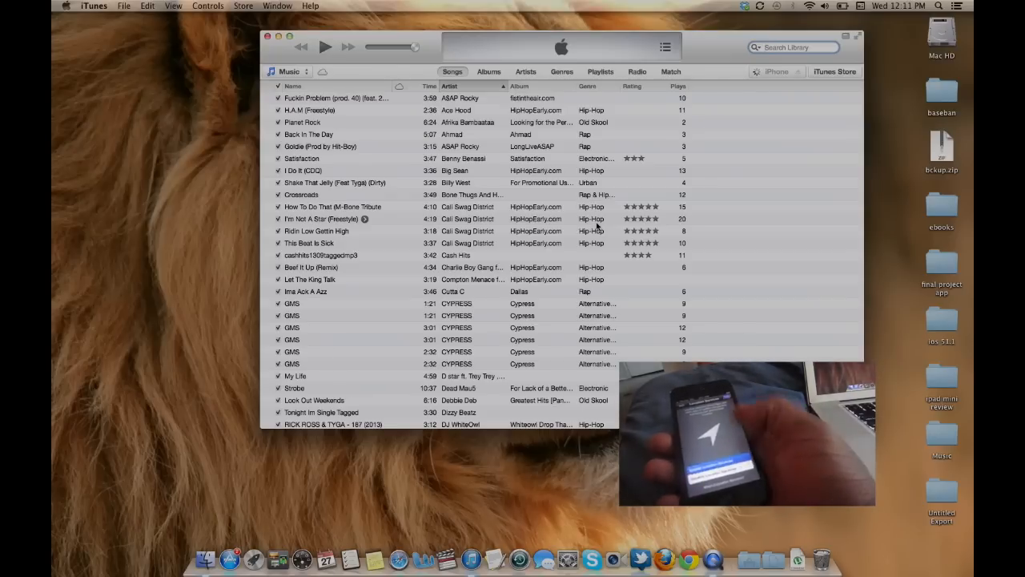
left_click(776, 71)
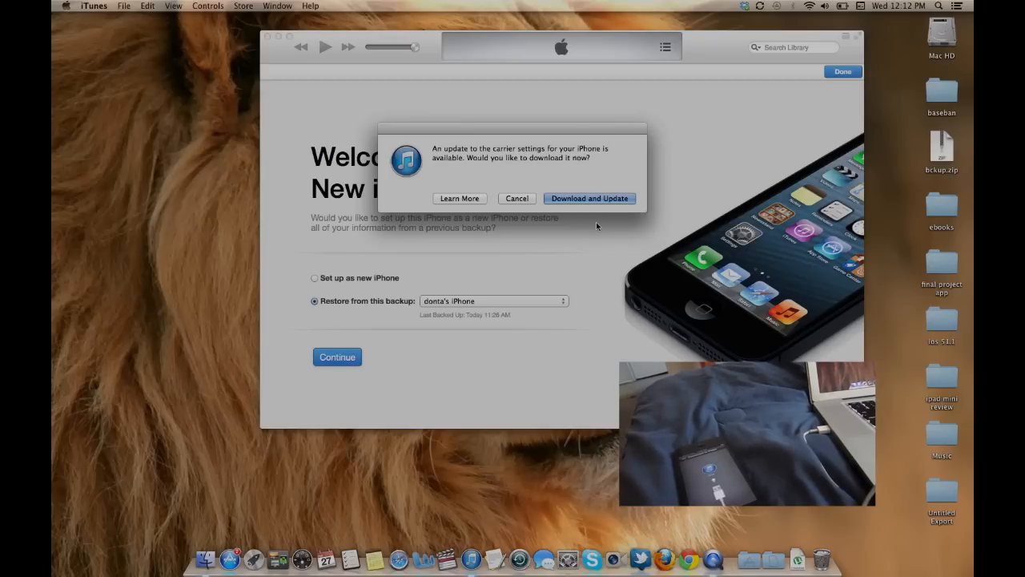
Apply the carrier settings update, then restore the iPhone from its previous backup
left_click(517, 198)
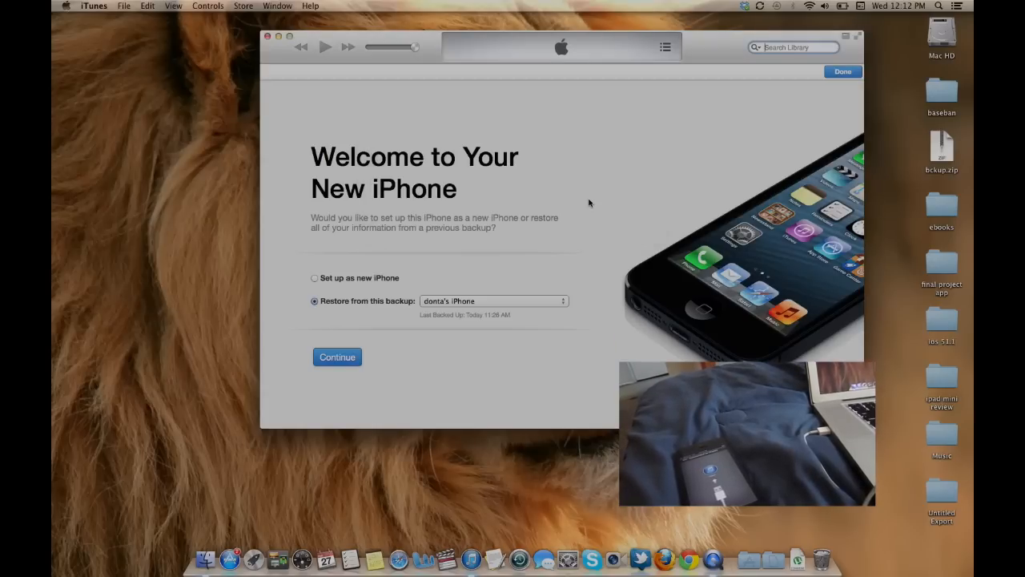
left_click(337, 357)
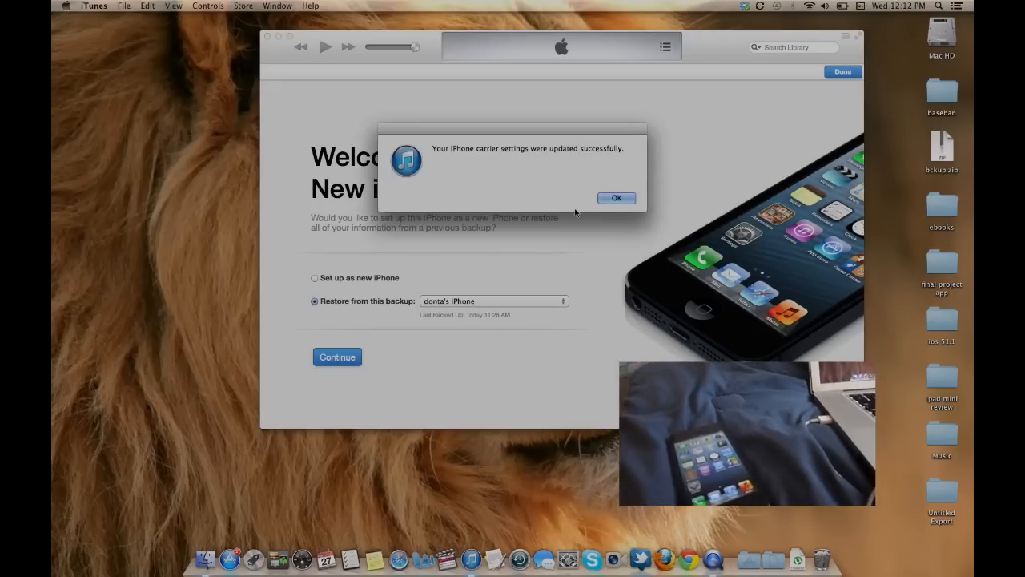
left_click(617, 198)
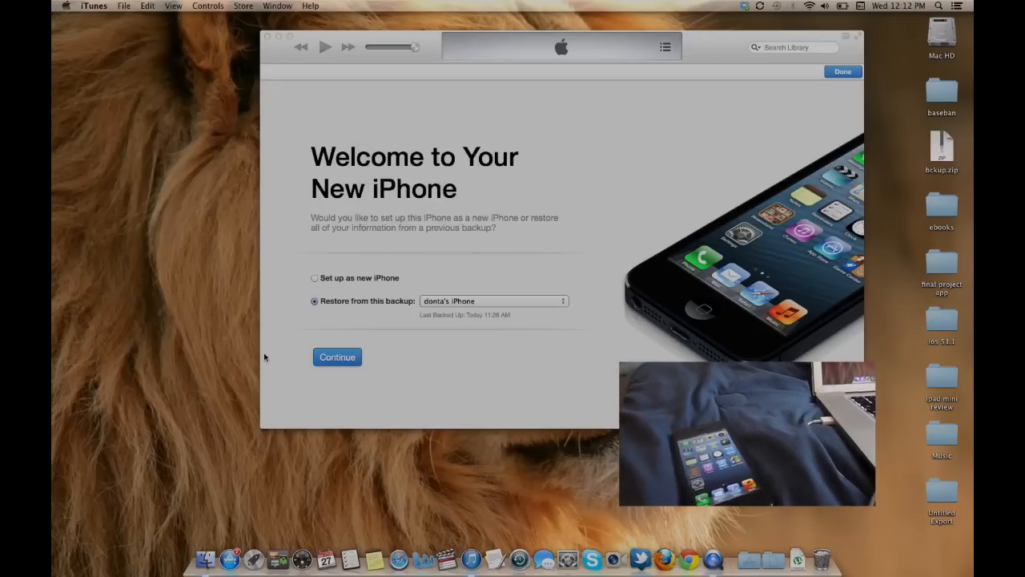
left_click(336, 356)
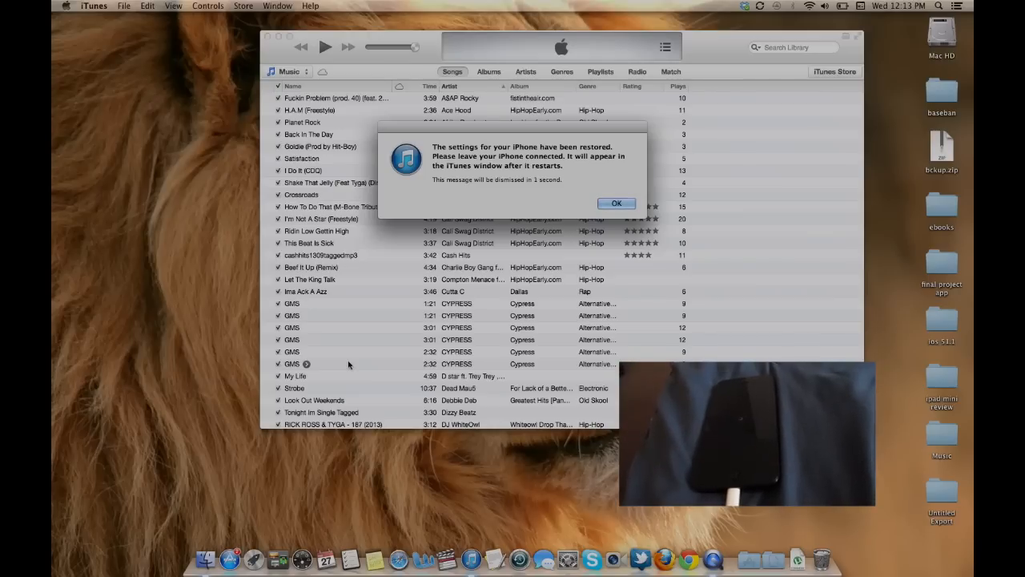
left_click(616, 202)
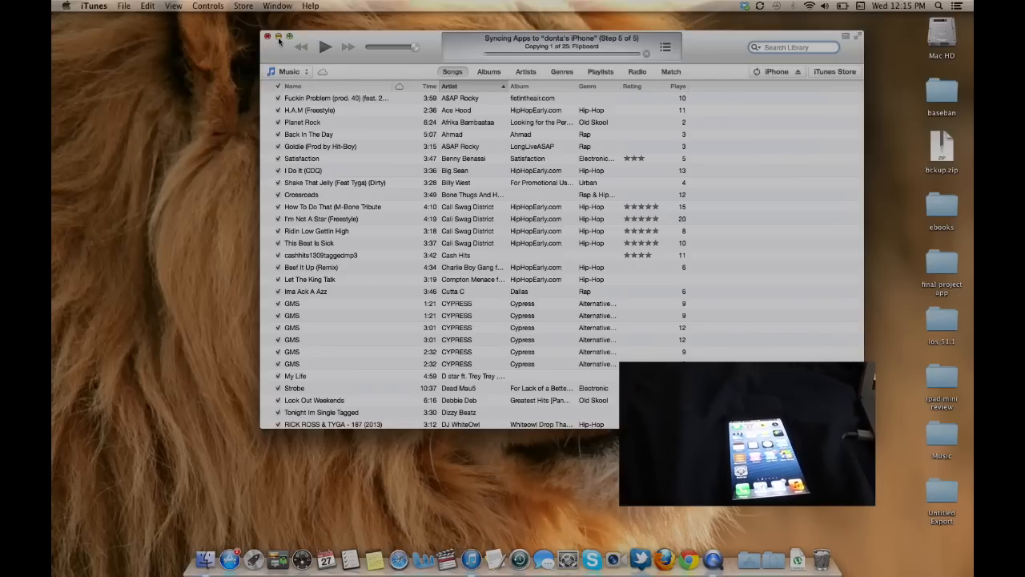
mouse_move(133, 101)
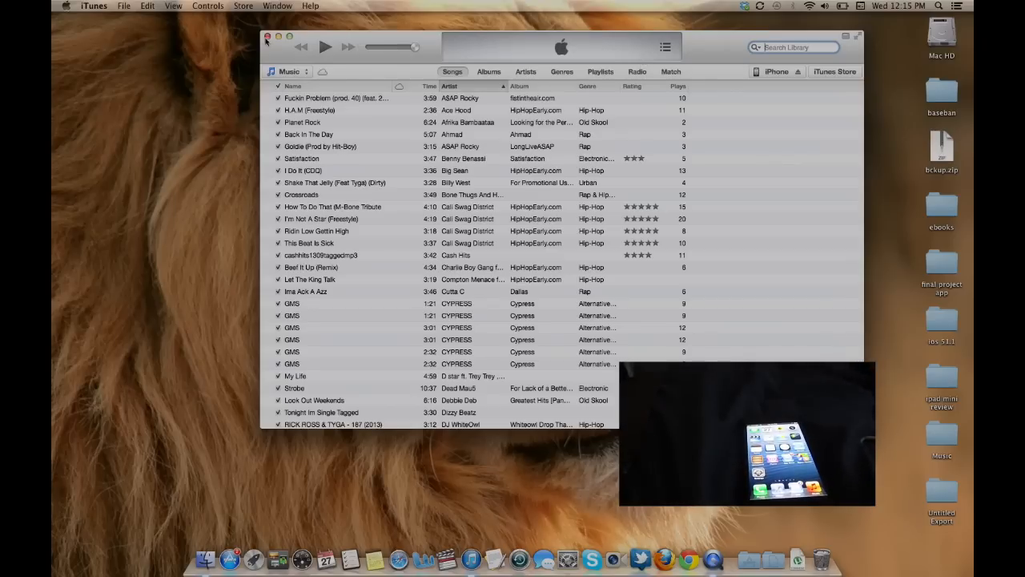
Close the iTunes library window once syncing has finished
left_click(278, 36)
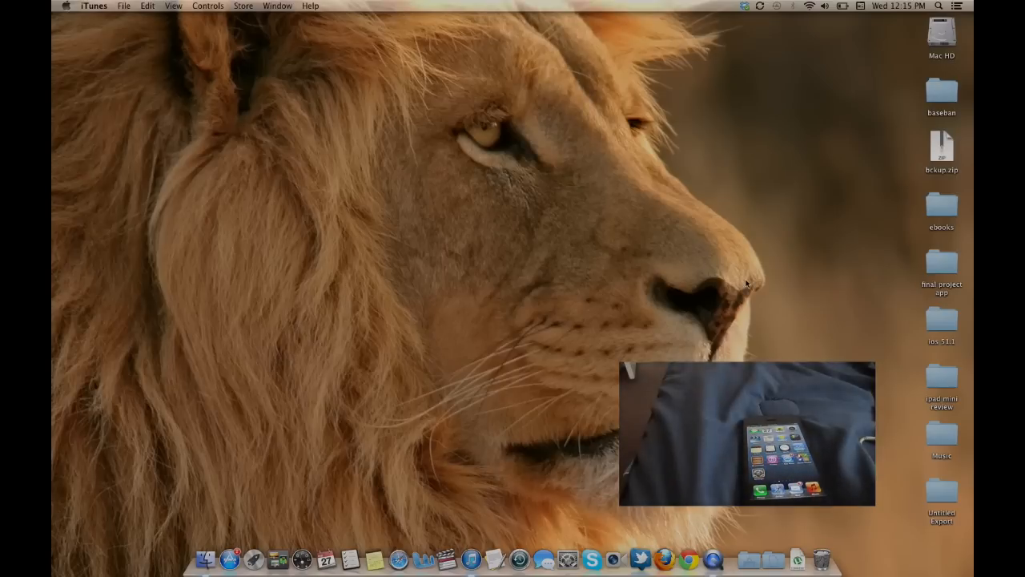
mouse_move(685, 558)
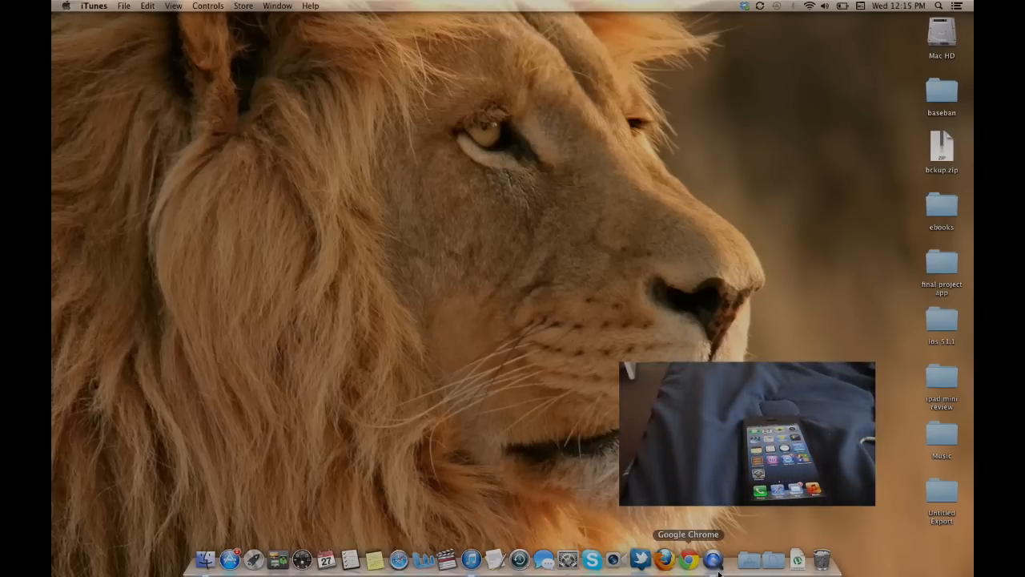
mouse_move(660, 559)
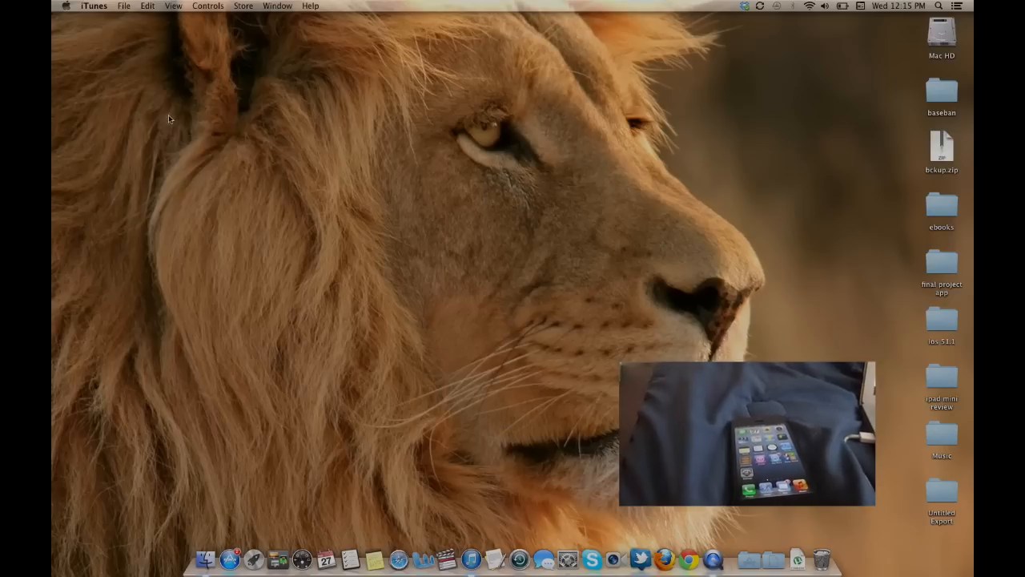
mouse_move(663, 558)
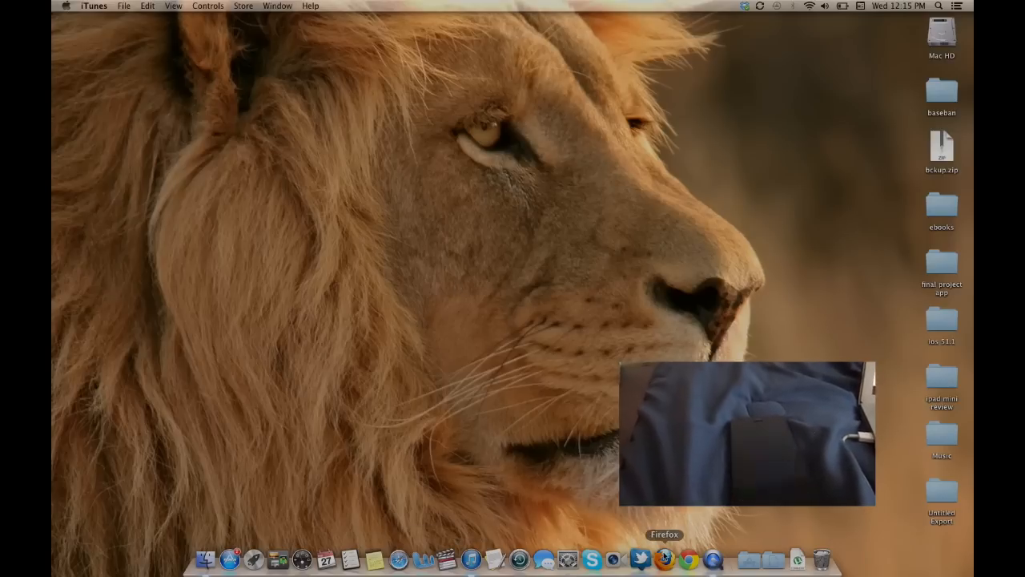
mouse_move(773, 556)
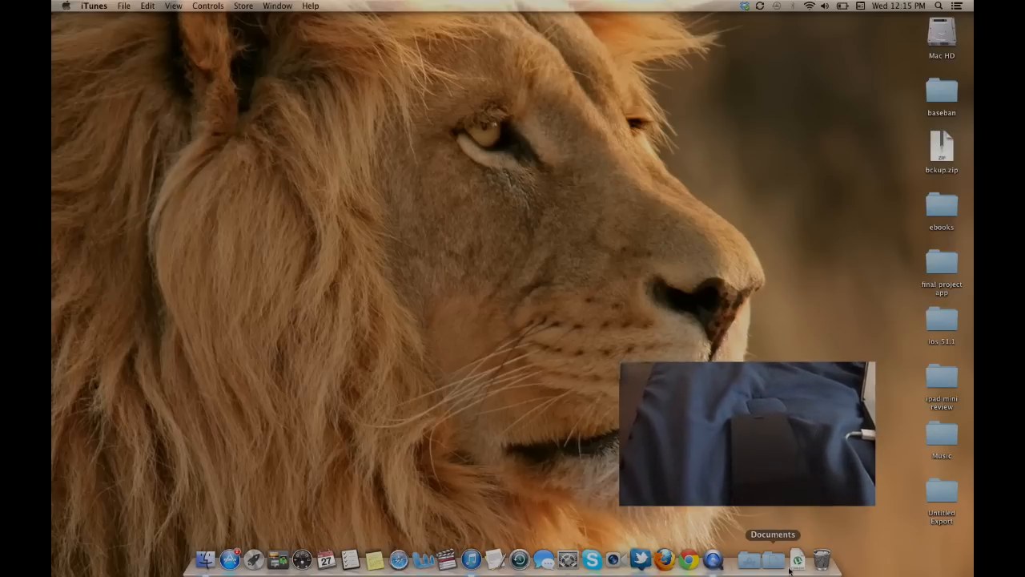
mouse_move(663, 558)
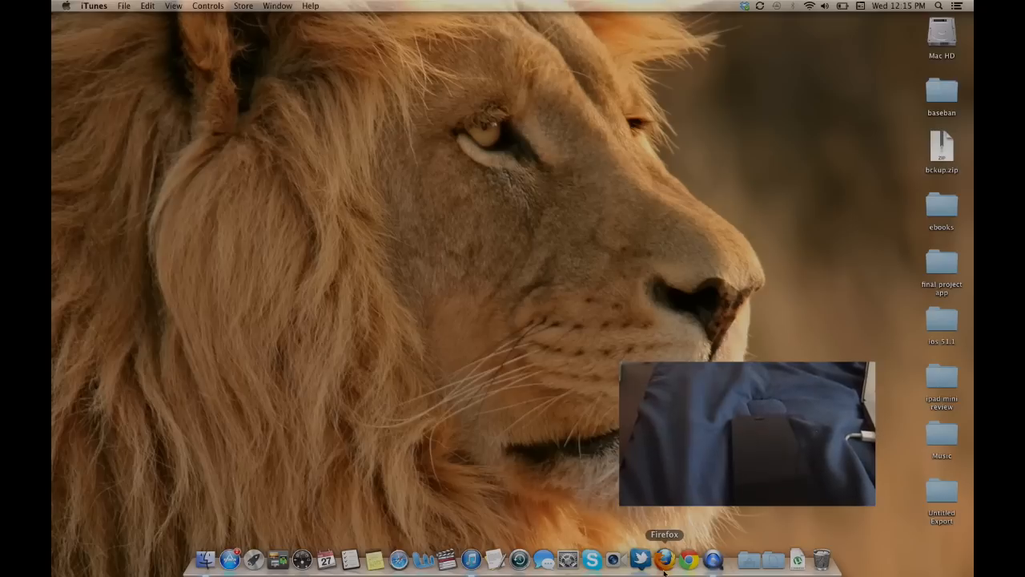
mouse_move(665, 555)
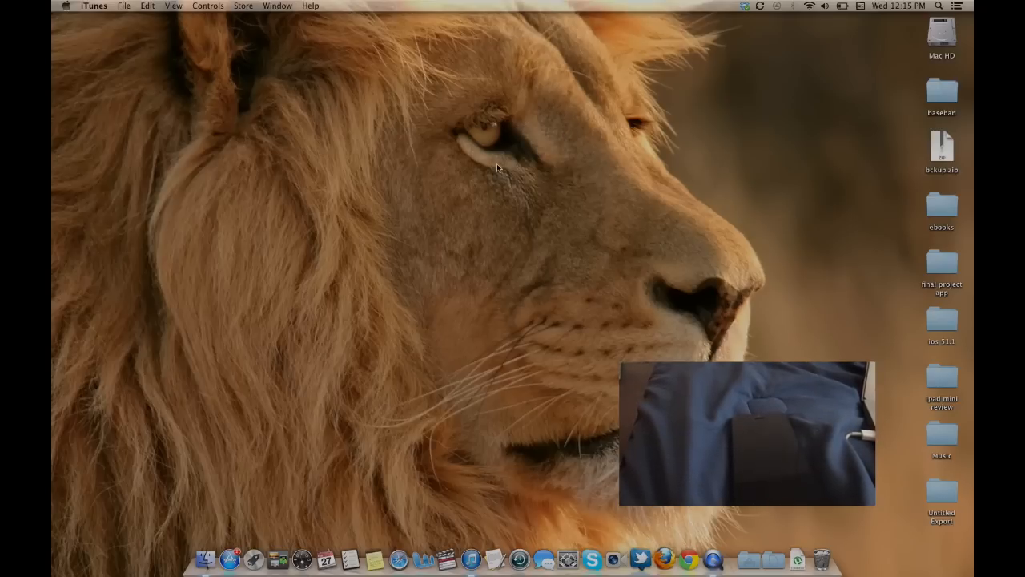
Launch Firefox from the Dock
left_click(682, 558)
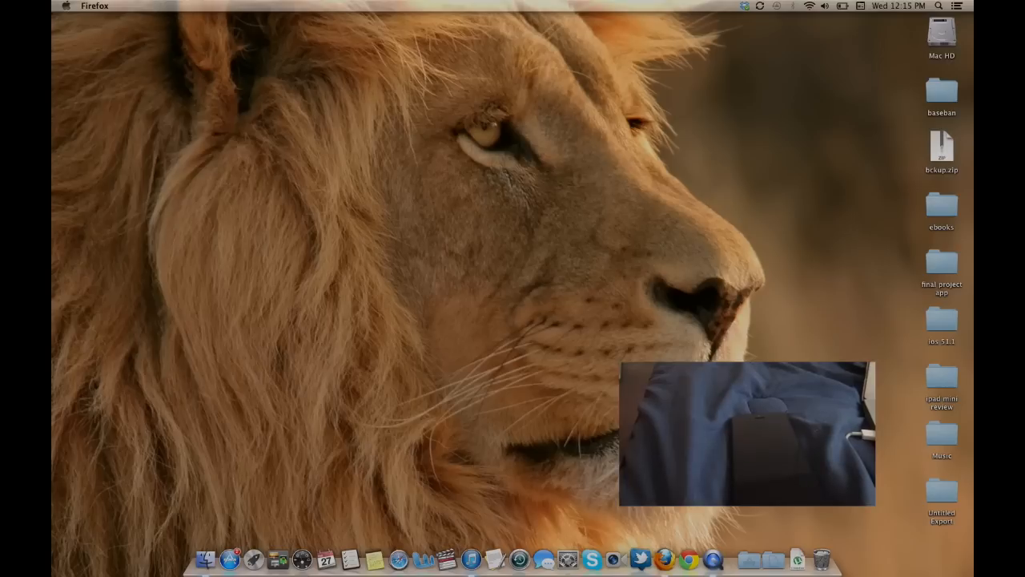
Check Firefox's download history for the evasi0n .dmg, close Downloads, and show bookmarks
left_click(95, 6)
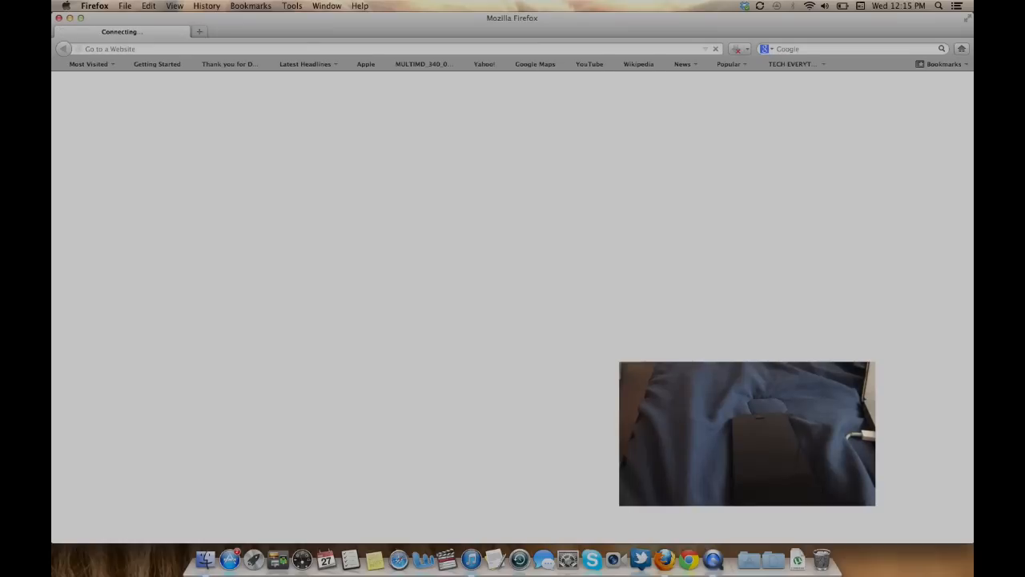
left_click(251, 6)
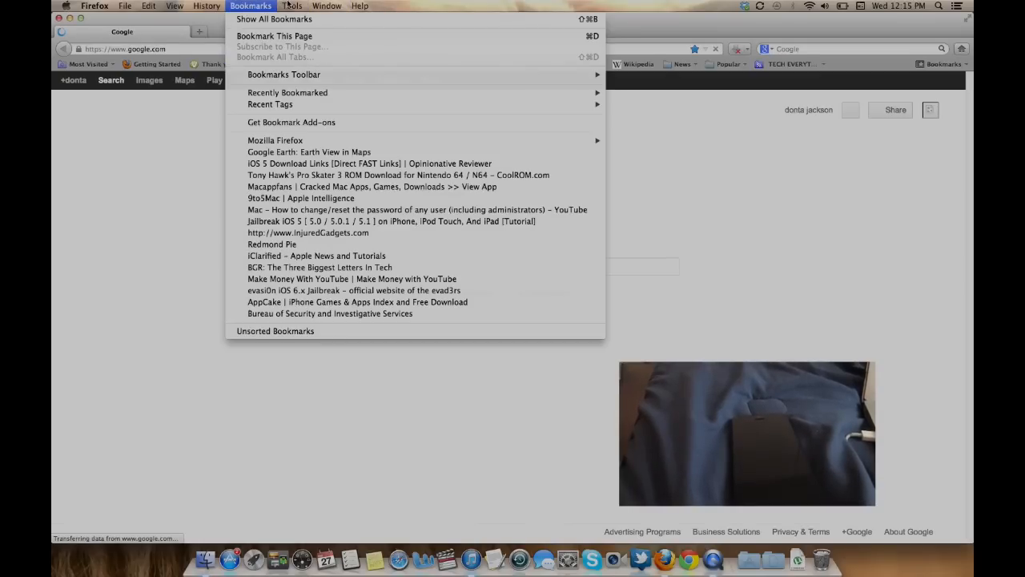
left_click(291, 6)
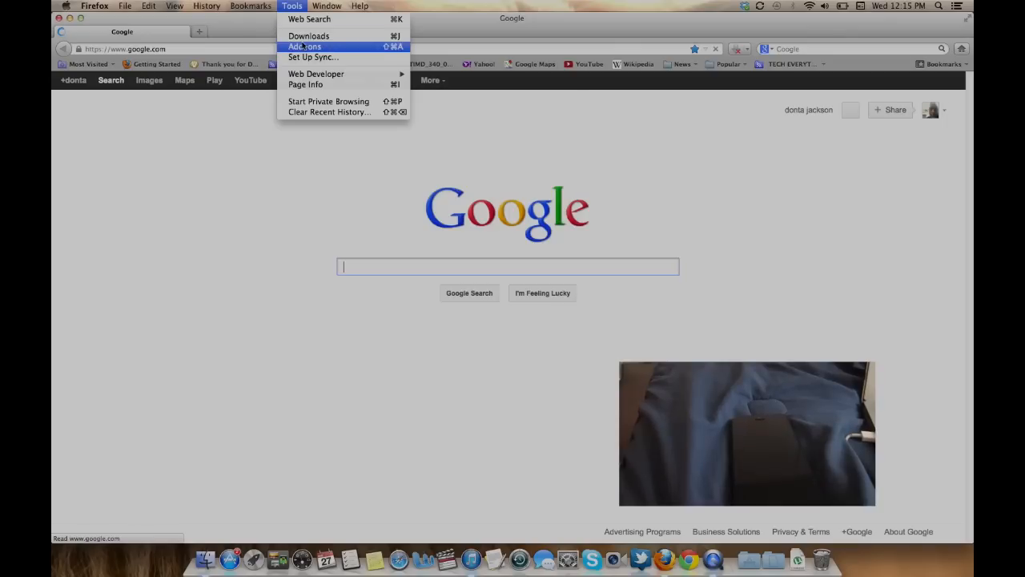
mouse_move(308, 36)
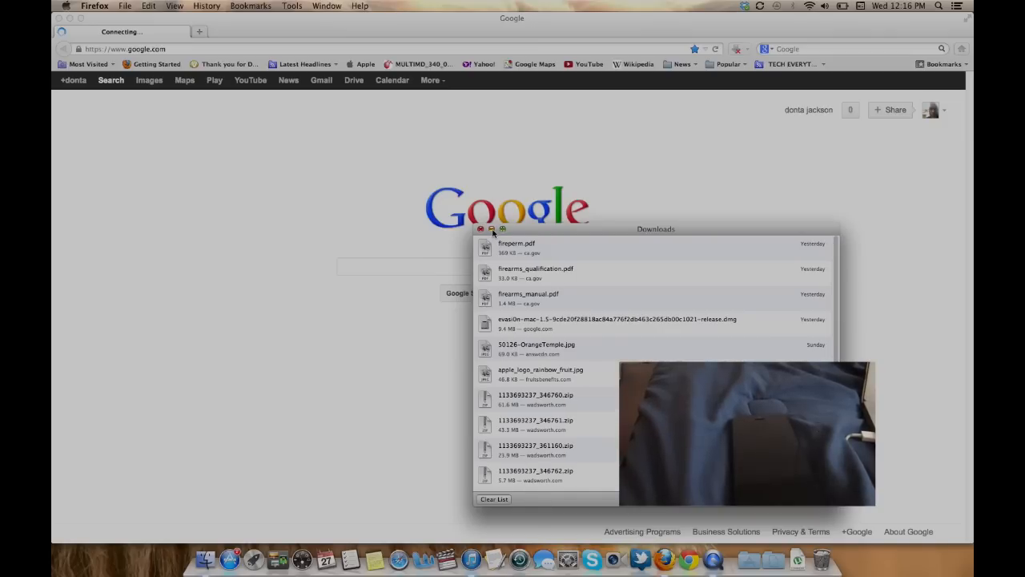
left_click(480, 229)
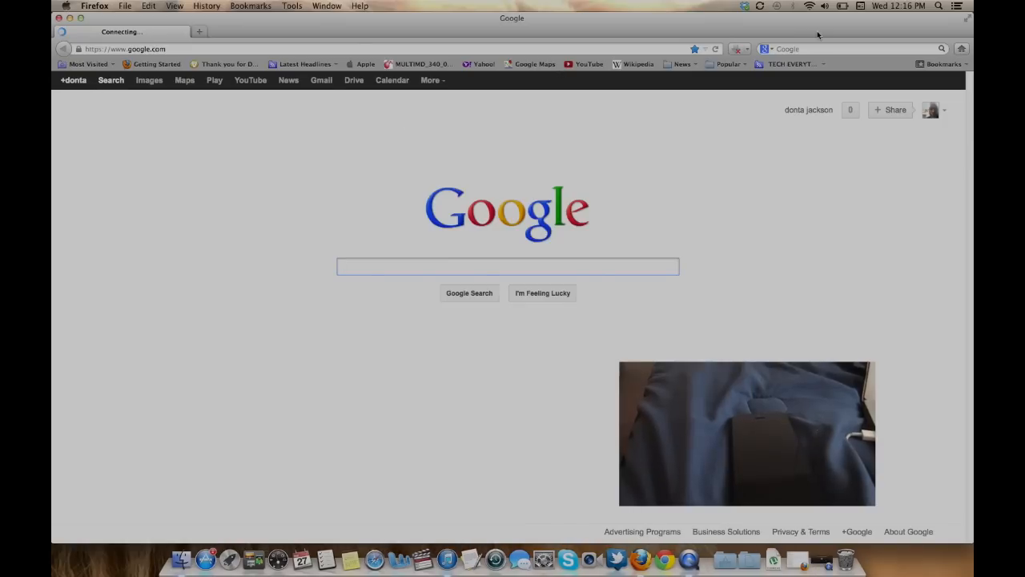
left_click(942, 64)
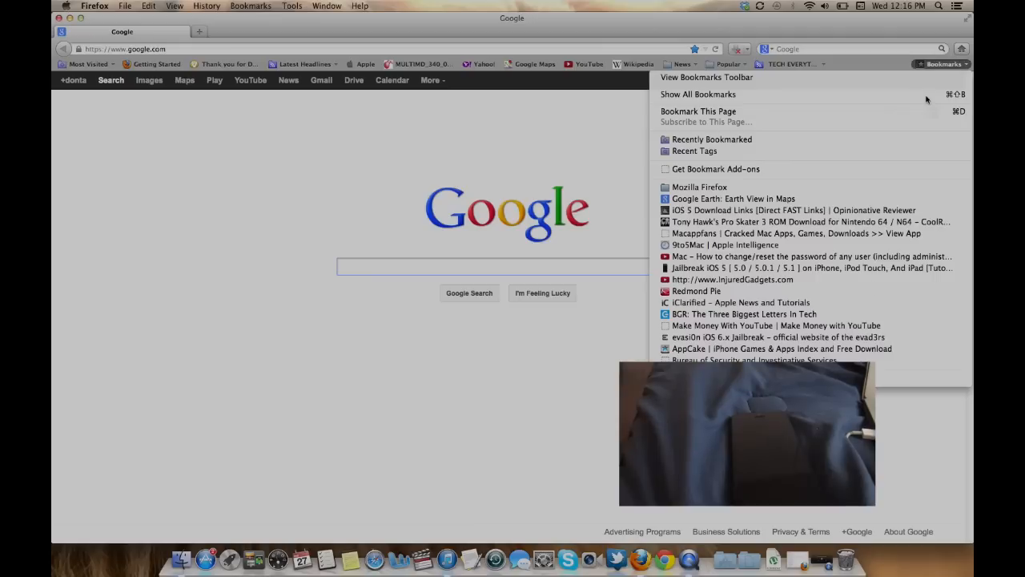
mouse_move(845, 337)
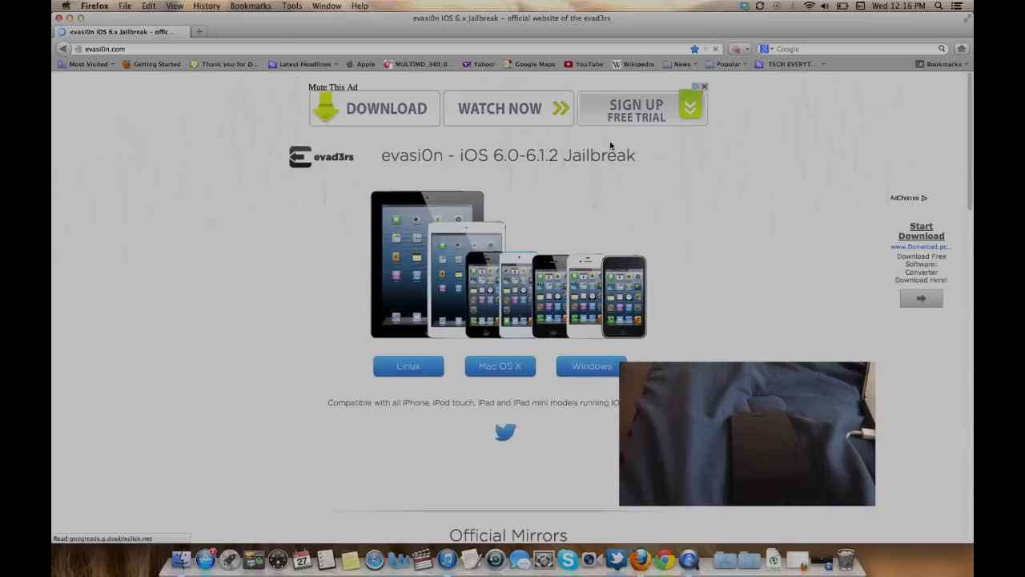
left_click(408, 366)
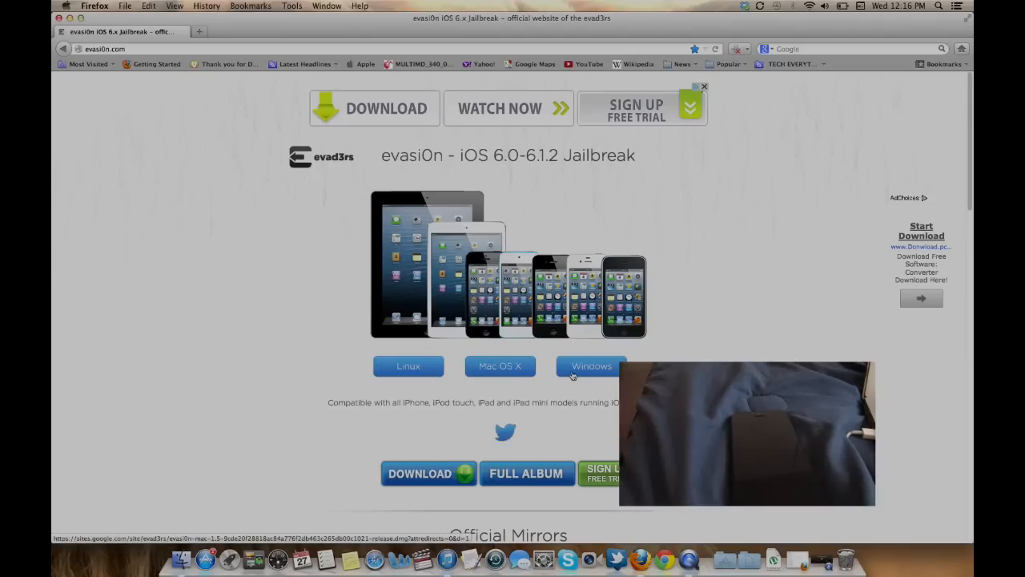
scroll("down", 3)
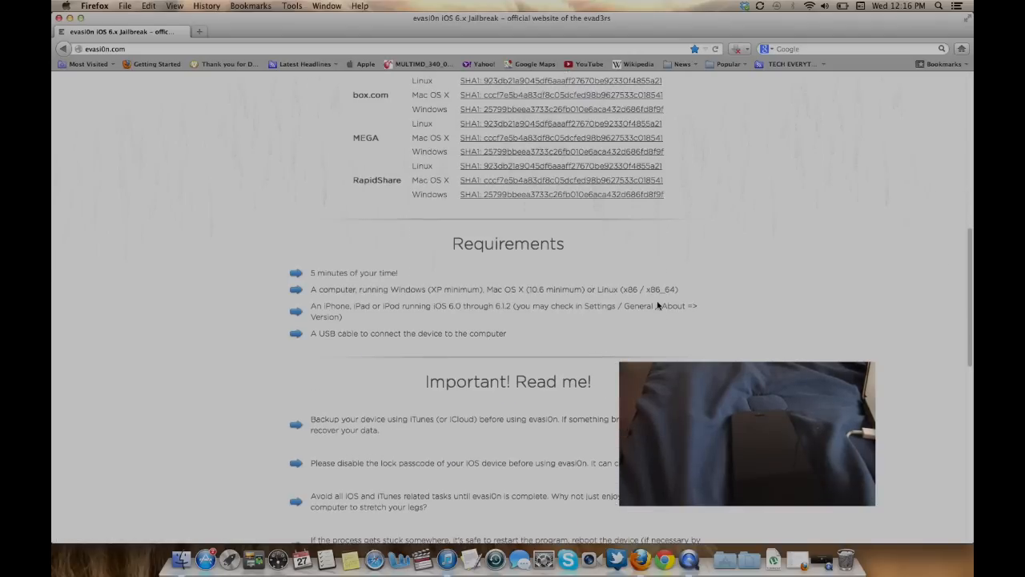
scroll("up", 3)
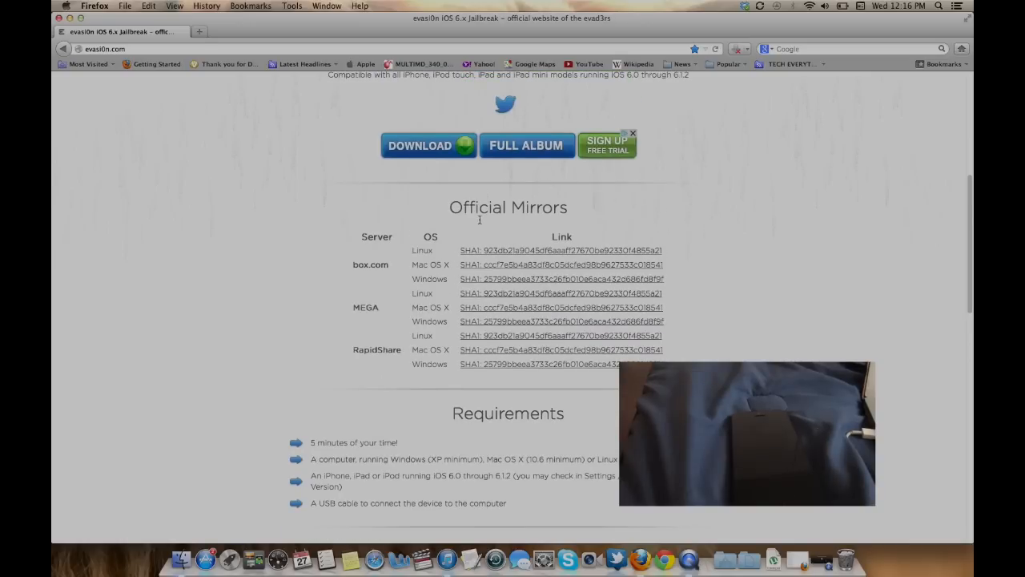
mouse_move(521, 381)
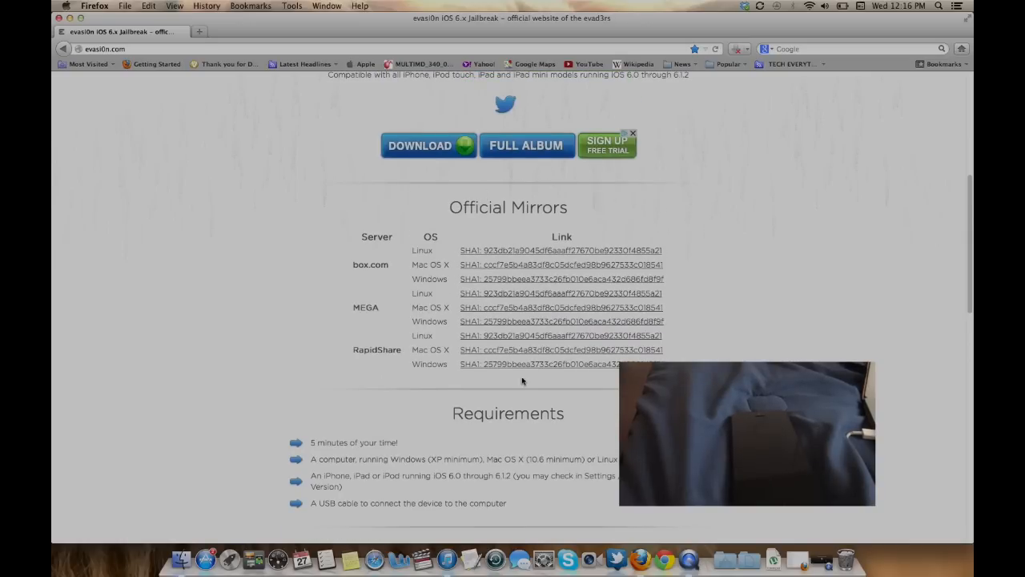
mouse_move(565, 367)
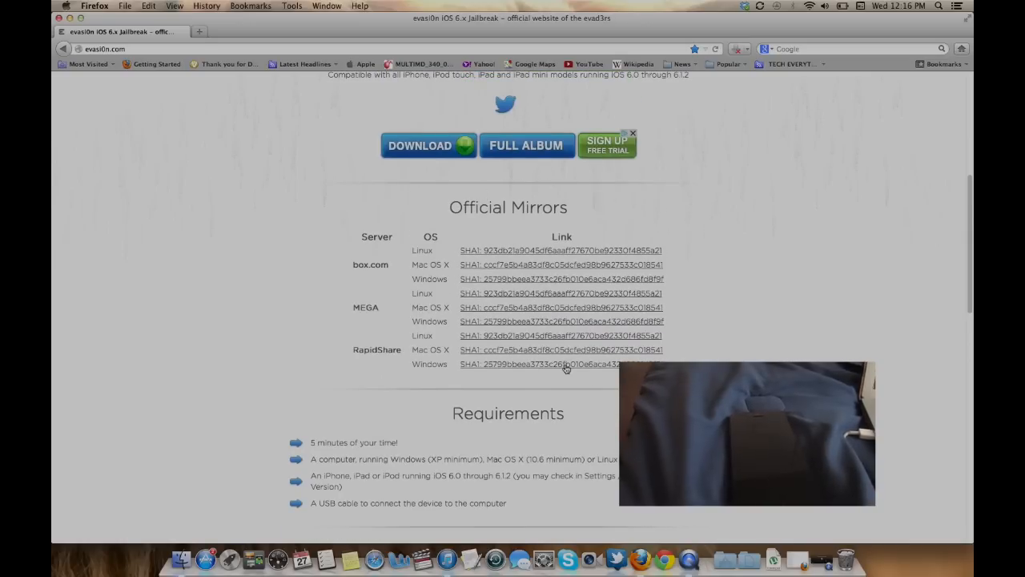
scroll("down", 3)
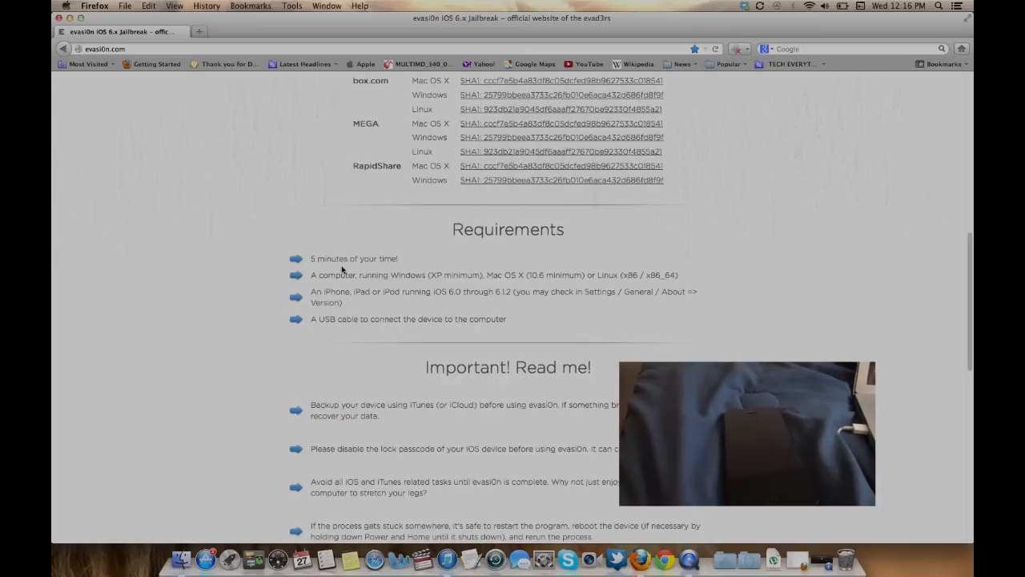
mouse_move(413, 339)
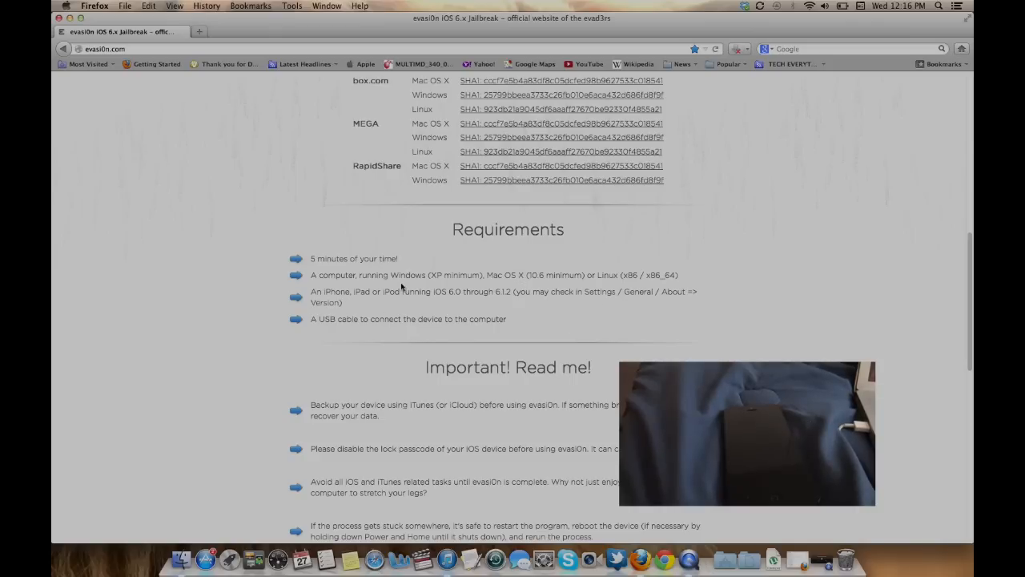
scroll("down", 3)
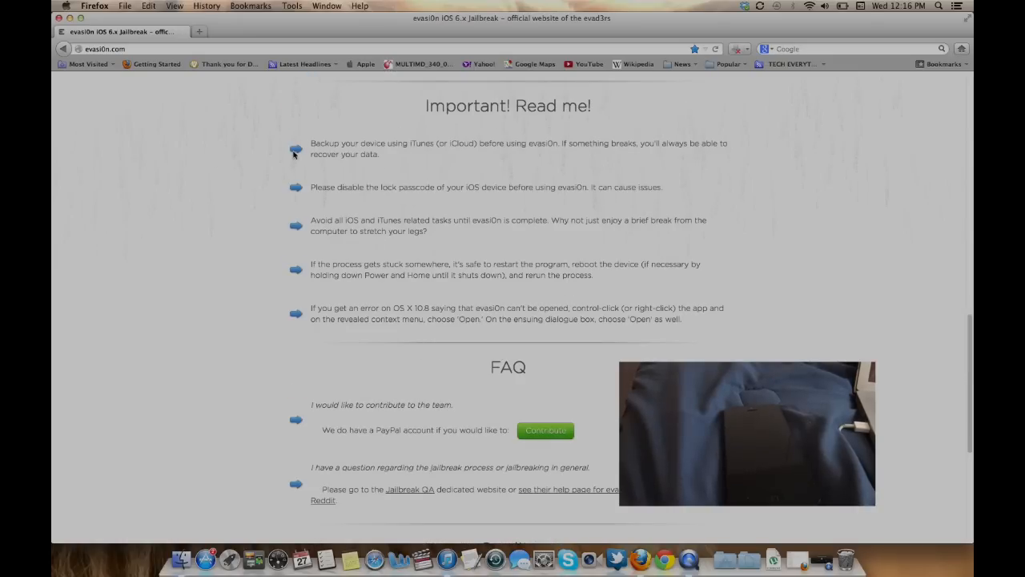
mouse_move(459, 205)
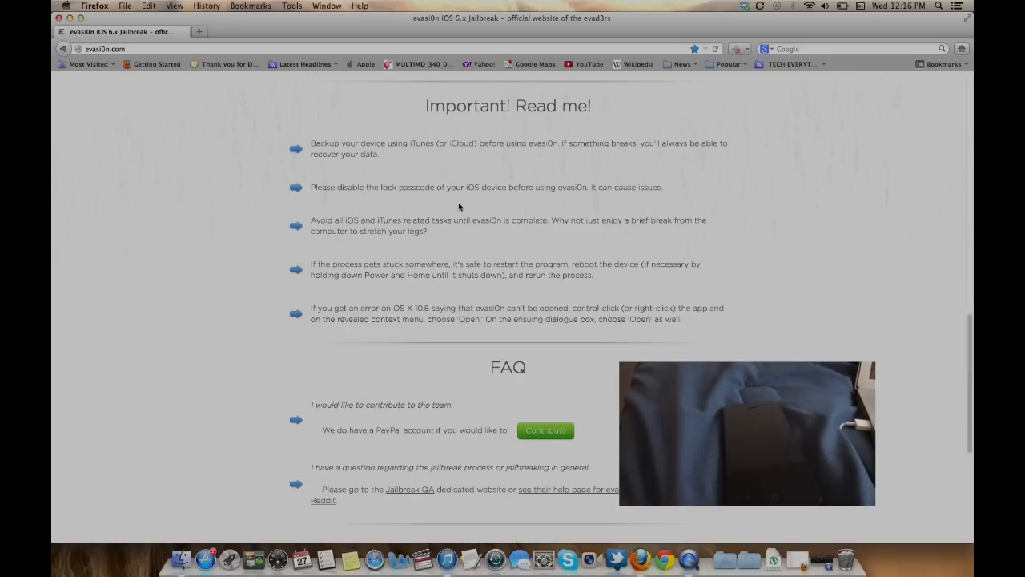
mouse_move(439, 249)
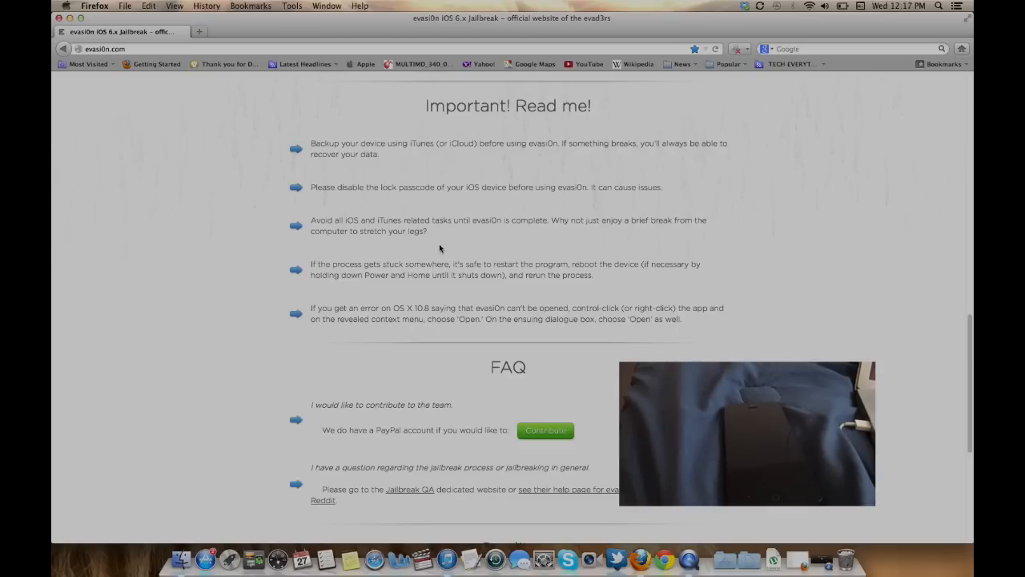
mouse_move(249, 204)
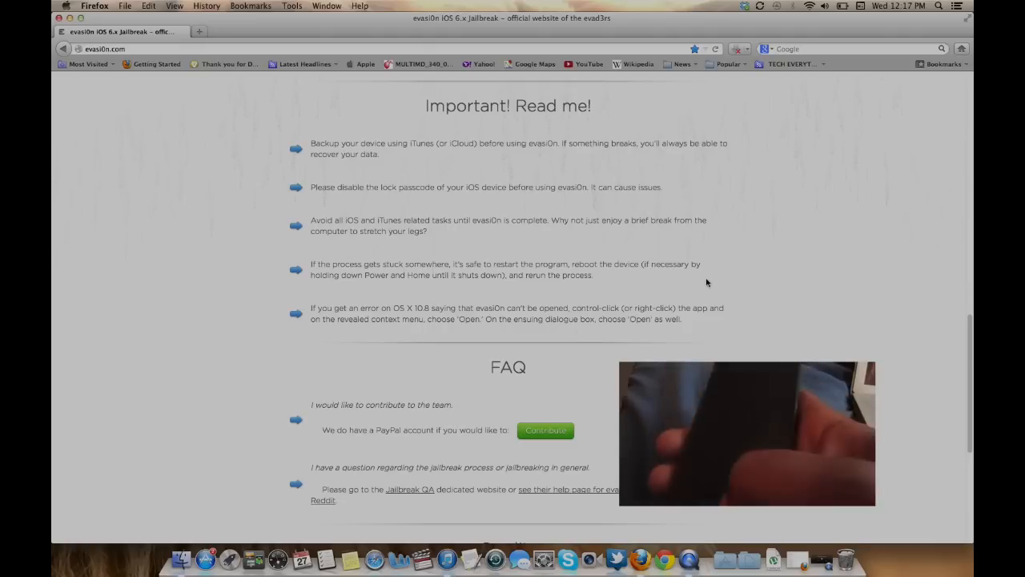
mouse_move(276, 314)
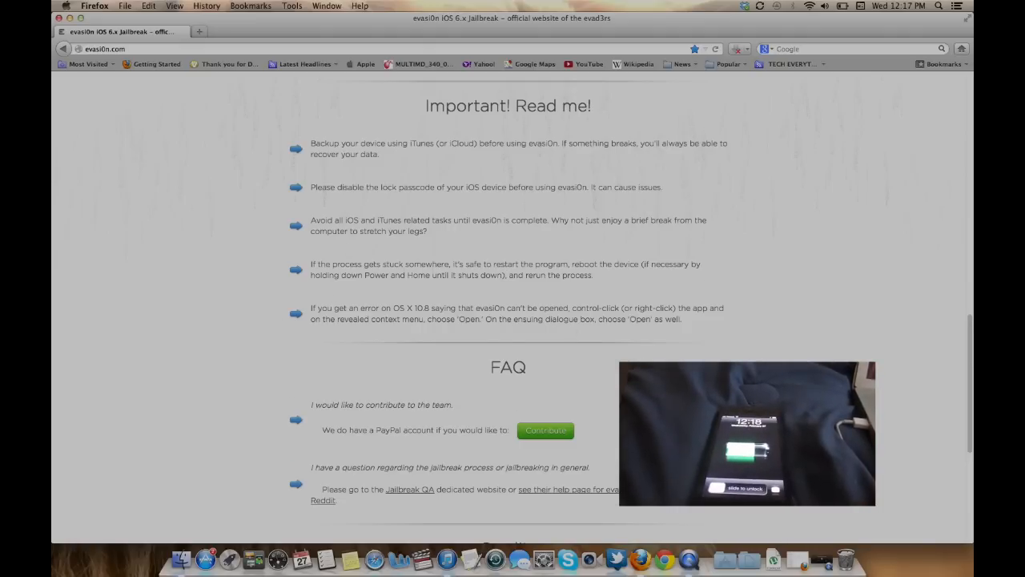
scroll("down", 3)
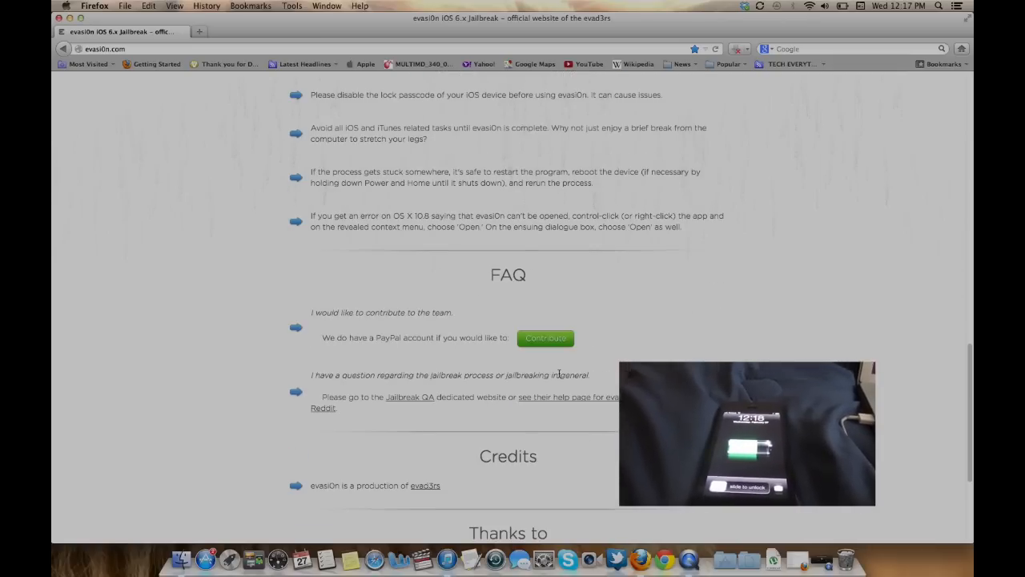
scroll("down", 3)
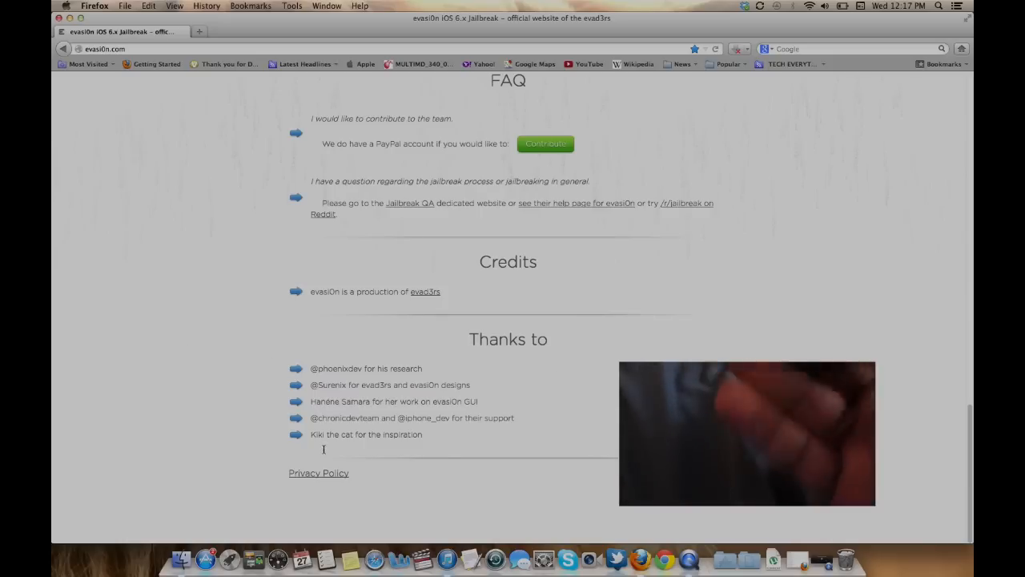
scroll("up", 3)
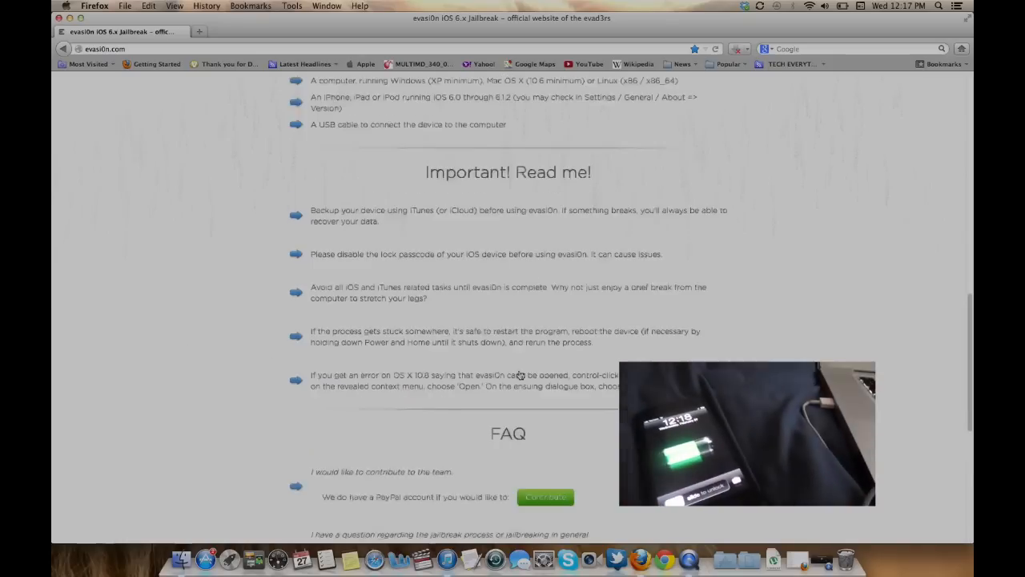
scroll("up", 3)
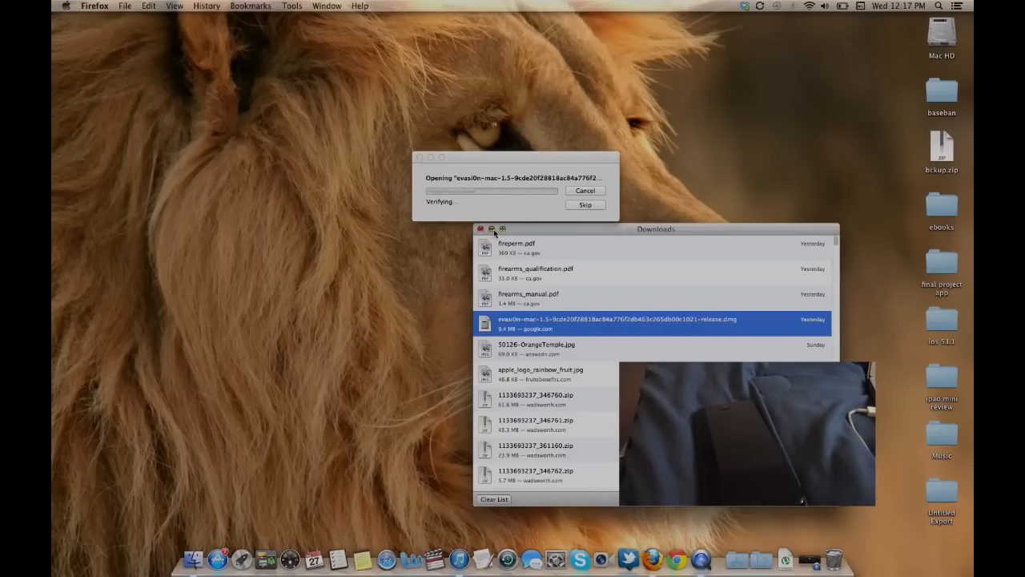
Close the Downloads window after the evasi0n-mac-1.5 image verifies and mounts
left_click(480, 229)
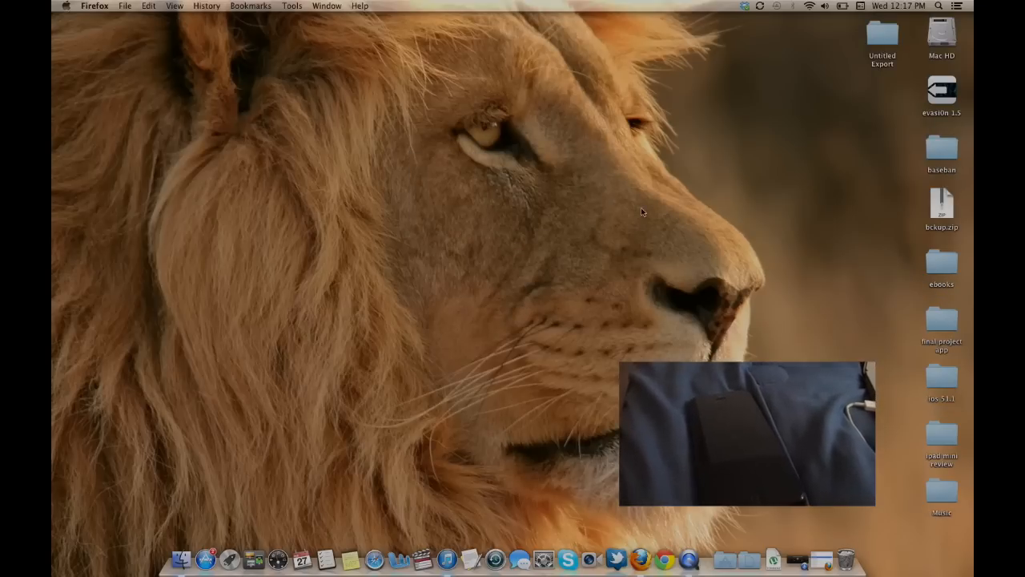
Open the evasi0n 1.5 volume, launch the evasi0n app, and close the disk window
double_click(941, 91)
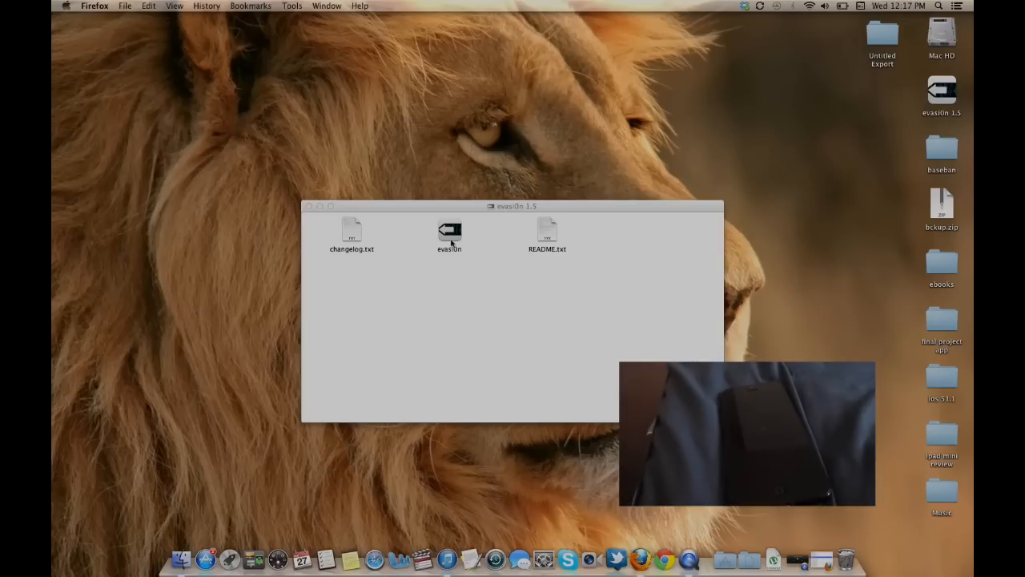
left_click(449, 233)
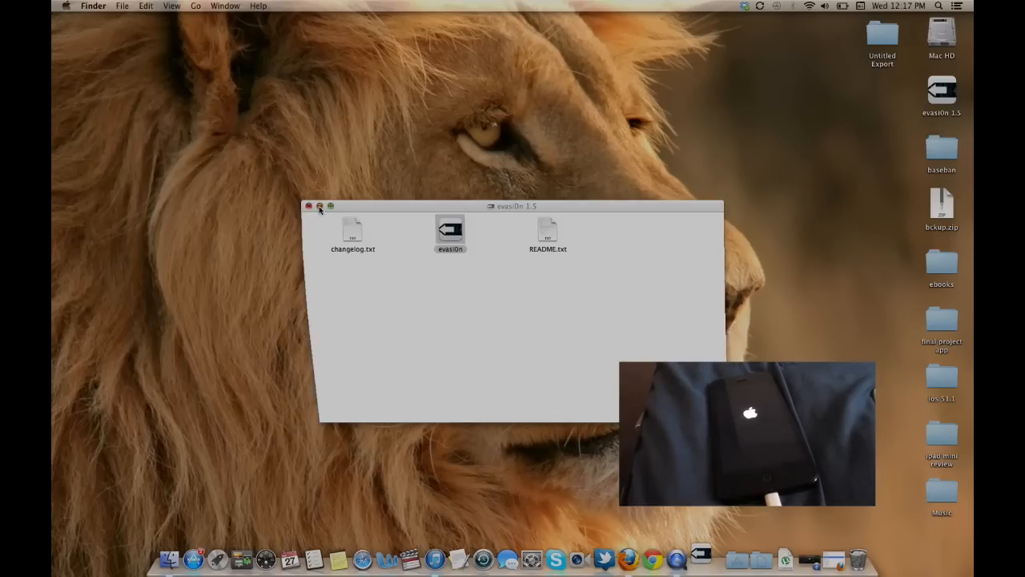
double_click(450, 231)
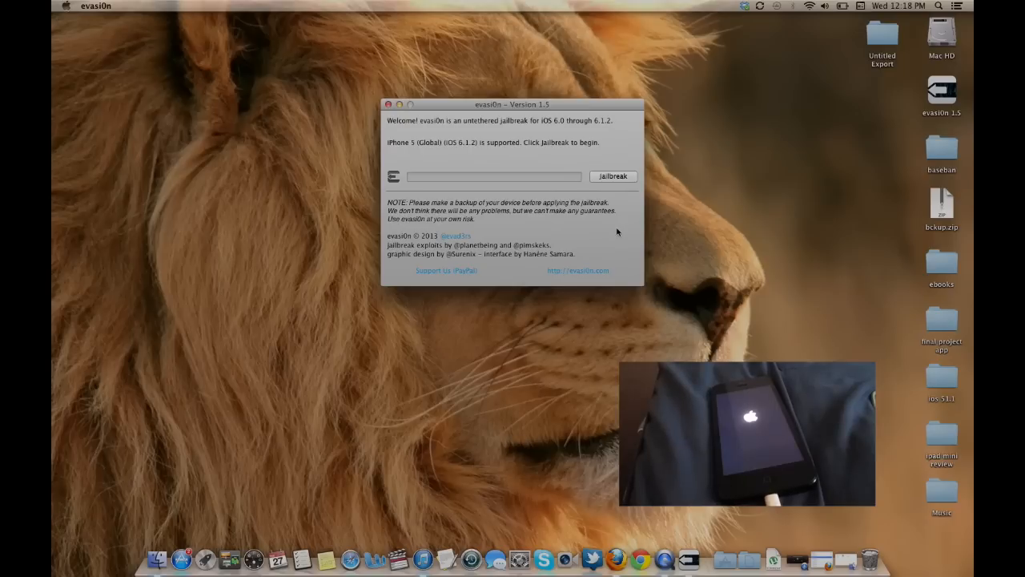
mouse_move(635, 182)
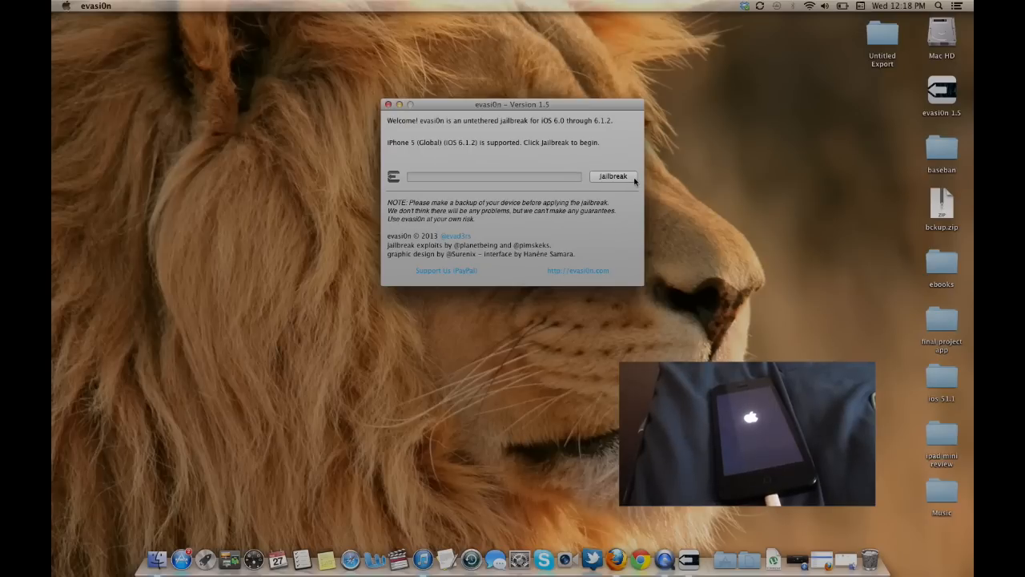
Run the evasi0n jailbreak on the iPhone 5 running iOS 6.1.2
left_click(612, 176)
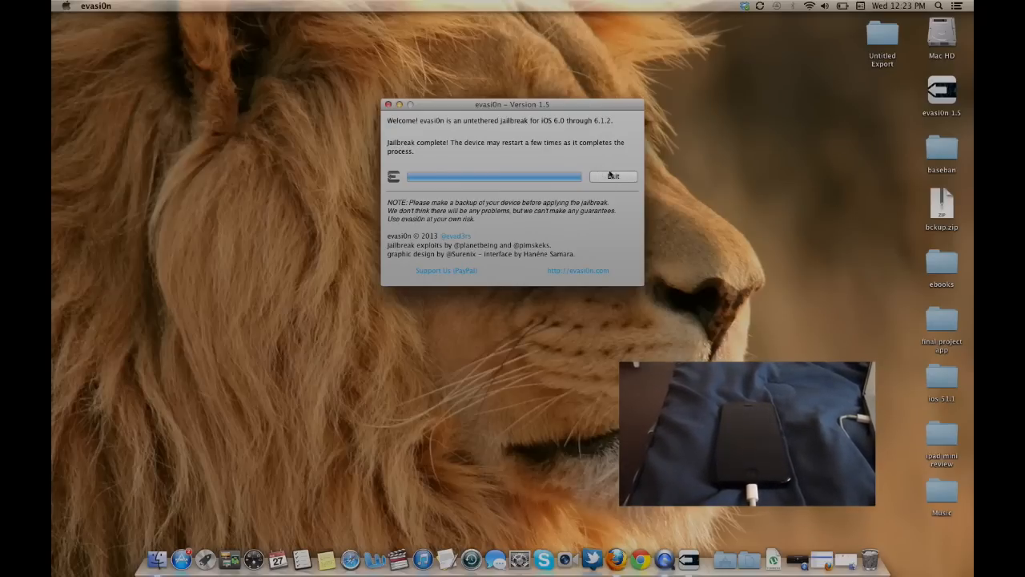
Exit evasi0n after it reports 'Jailbreak complete!'
left_click(613, 176)
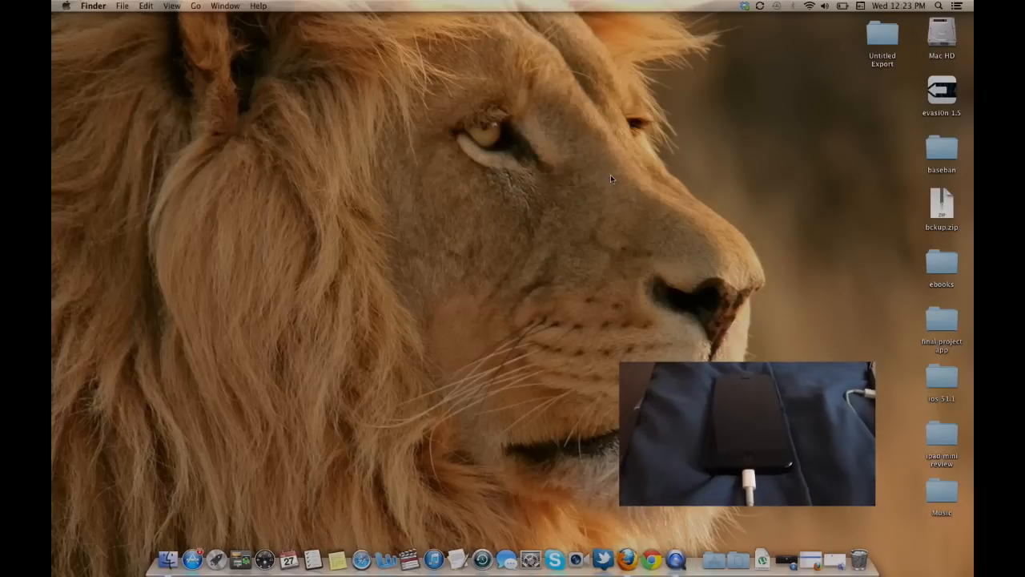